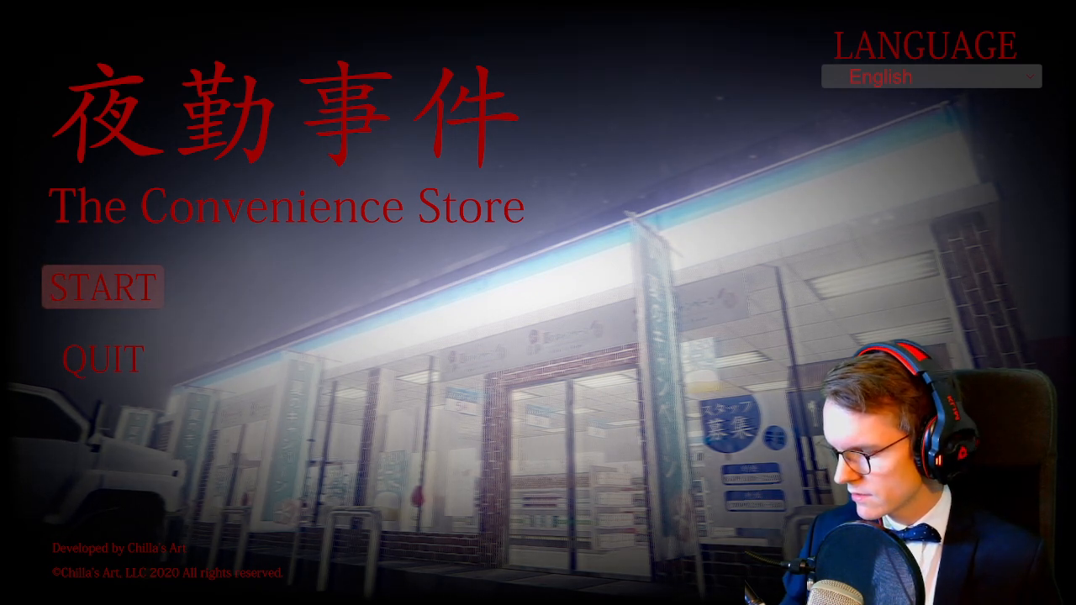
mouse_move(100, 287)
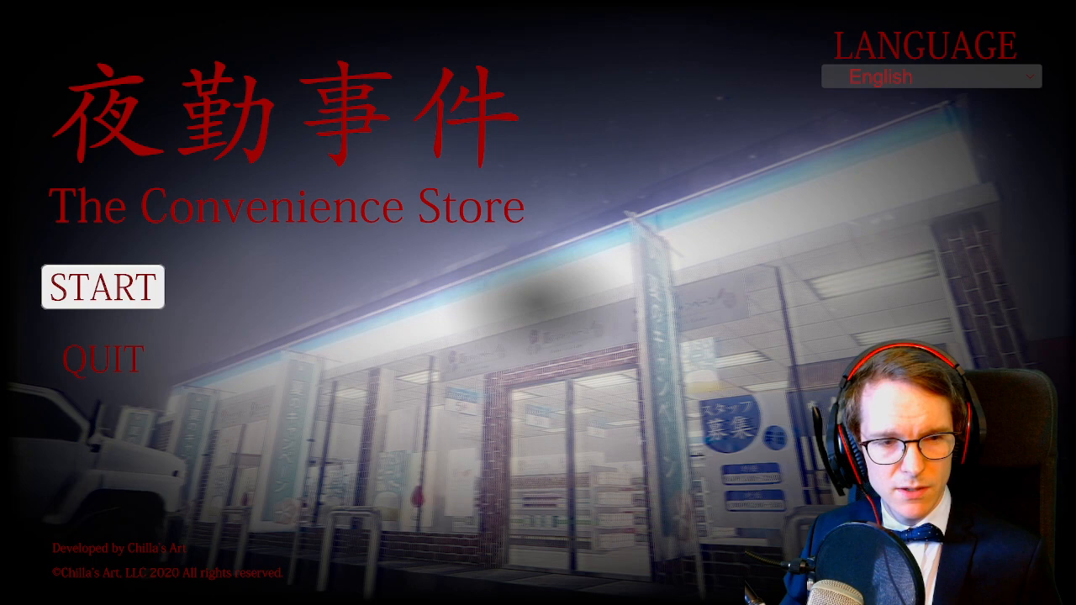
Select START on the title menu to begin a new game in the apartment.
left_click(101, 285)
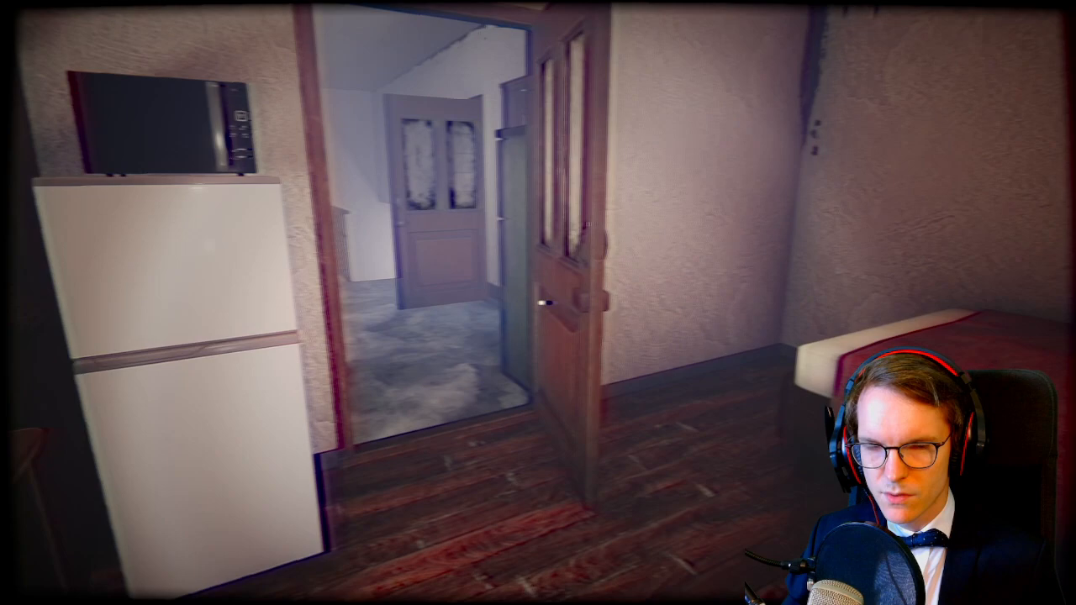
mouse_move(538, 302)
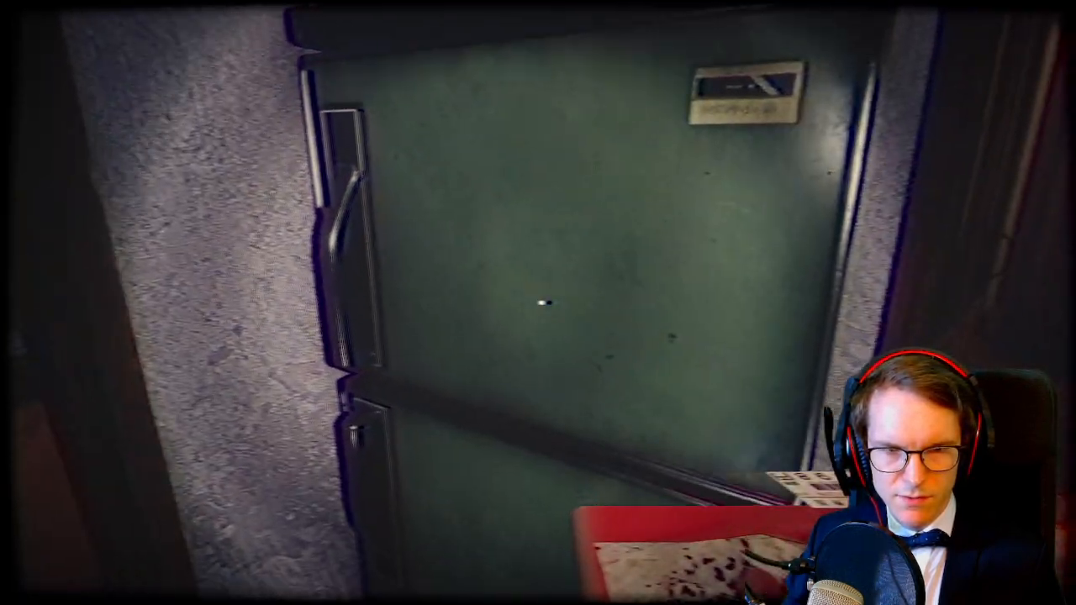
left_click(538, 302)
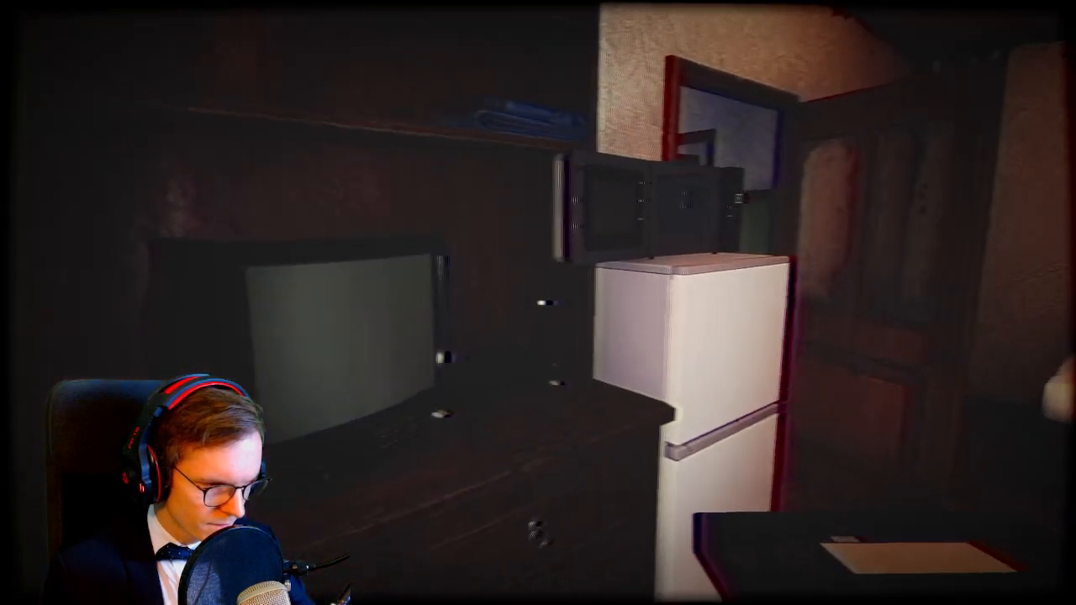
mouse_move(538, 303)
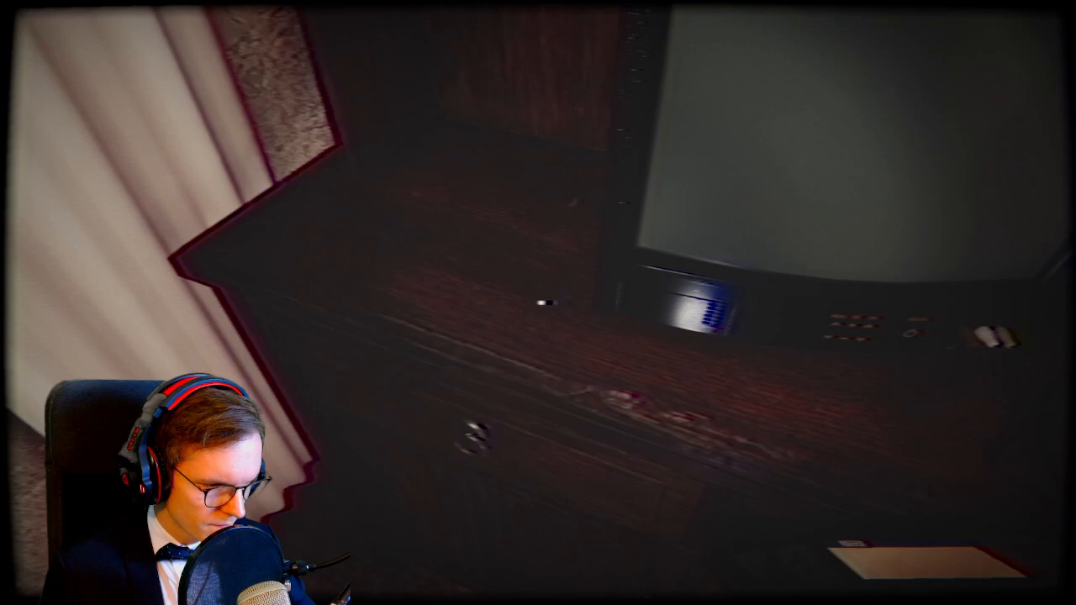